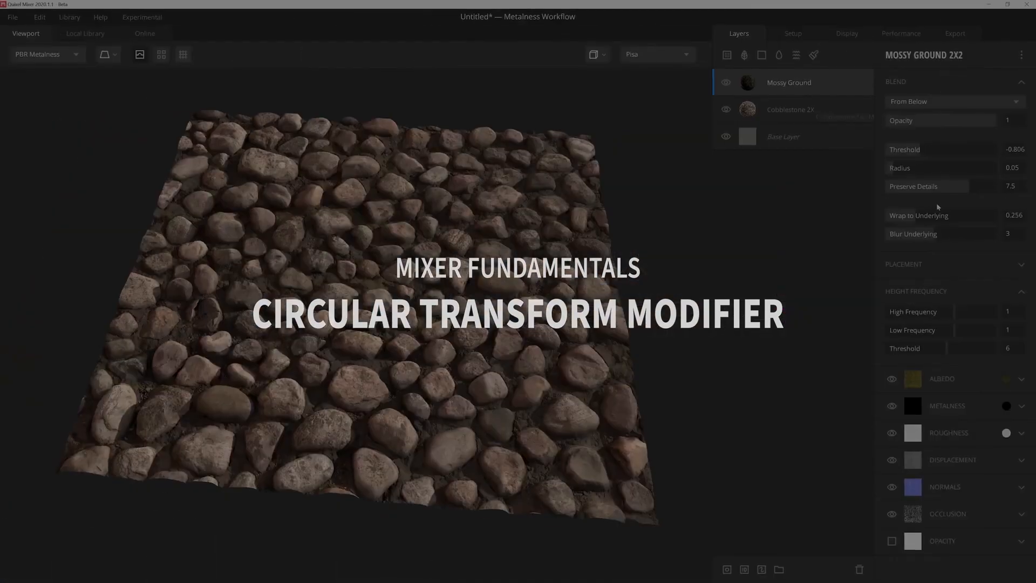
# Nudge the Circular Transform margin slider on the radial checker mask.
pyautogui.moveTo(925, 149); pyautogui.dragTo(939, 146)
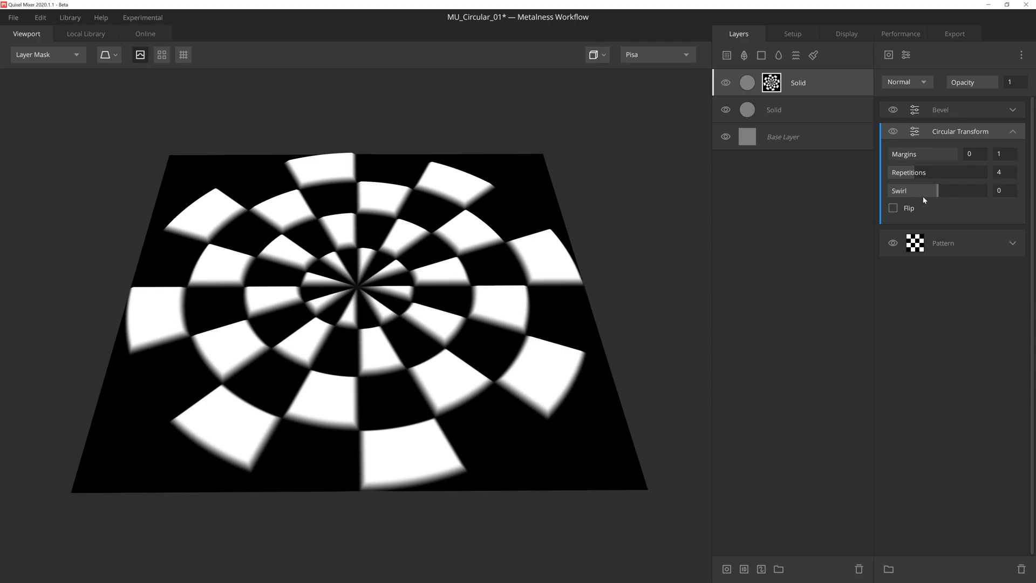
pyautogui.moveTo(960, 214)
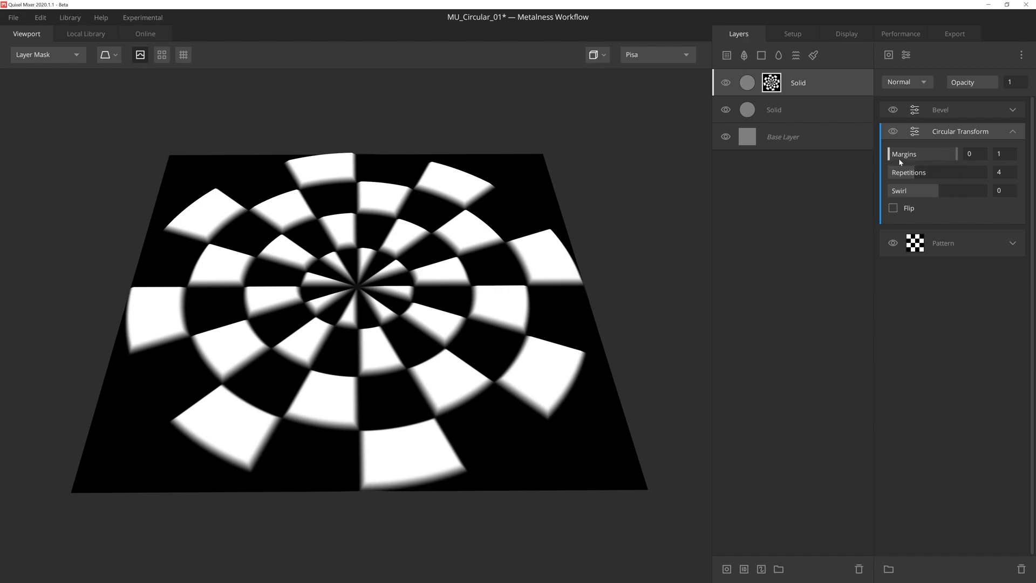
pyautogui.moveTo(902, 162)
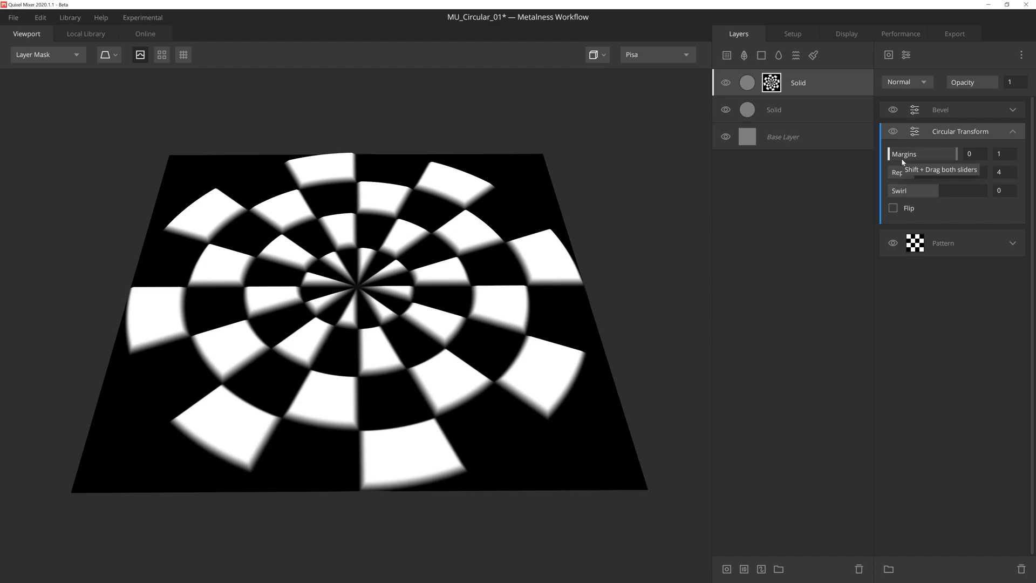
pyautogui.moveTo(900, 163)
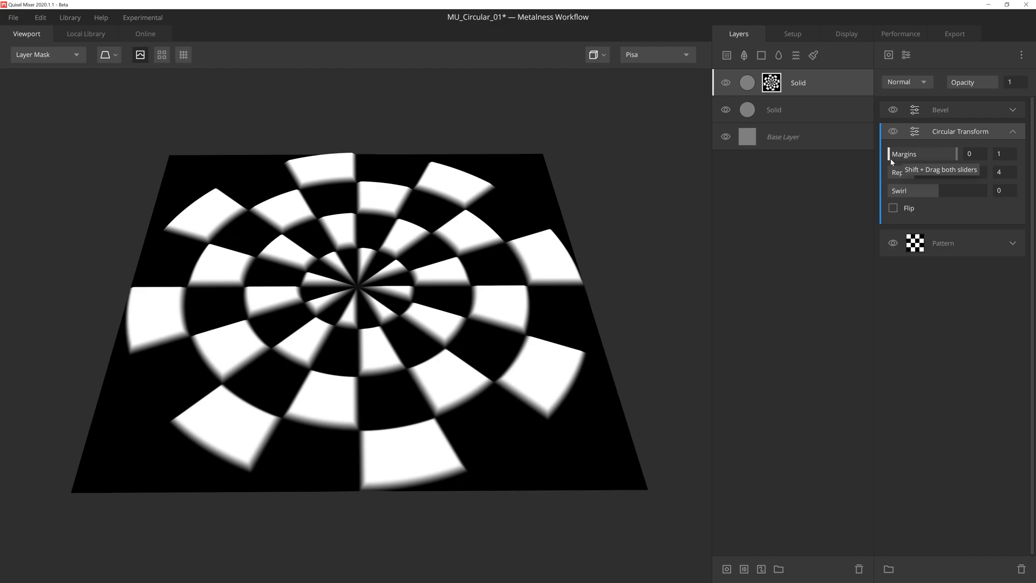
pyautogui.moveTo(889, 157)
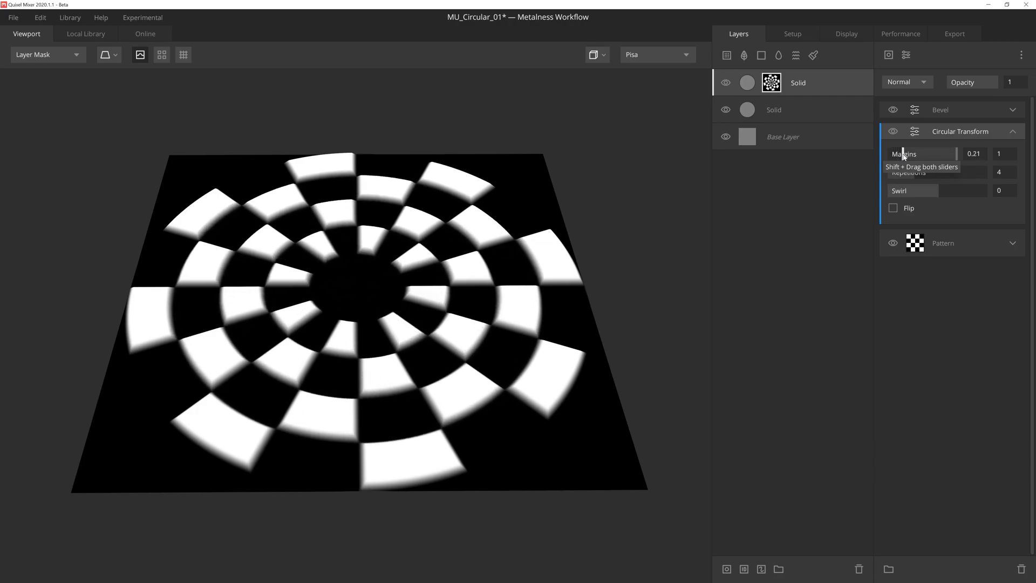
# Set Circular Transform margins to 0.254–0.921 and repetitions to 5, hollowing the centre.
pyautogui.moveTo(899, 154); pyautogui.dragTo(918, 153)
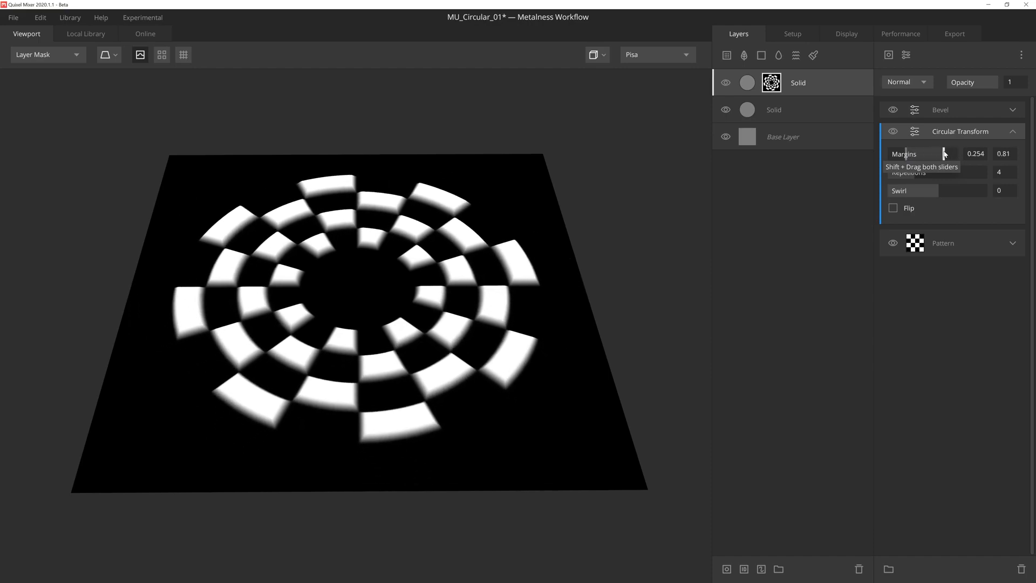
pyautogui.moveTo(938, 154); pyautogui.dragTo(955, 153)
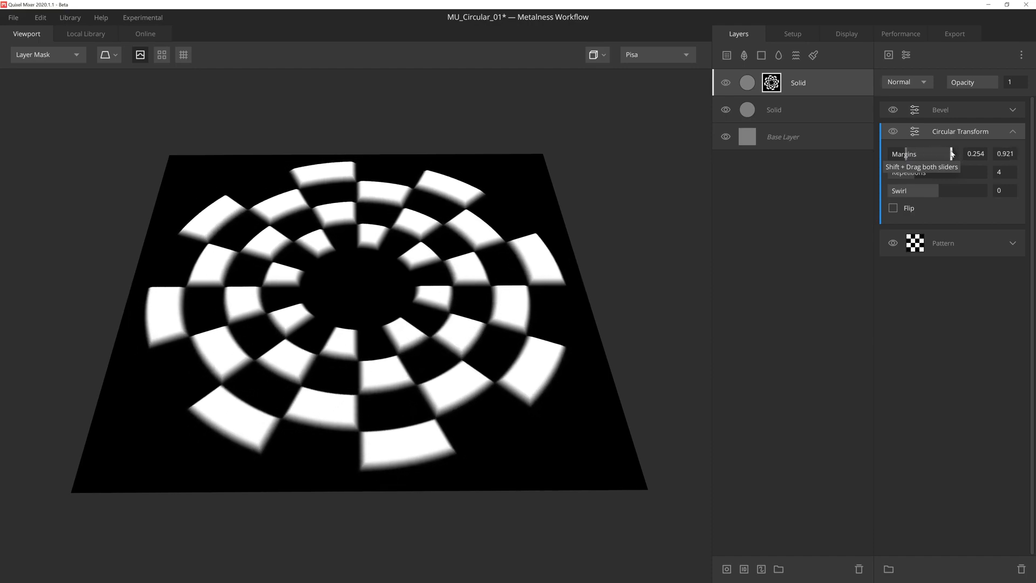
pyautogui.moveTo(886, 172); pyautogui.dragTo(944, 173)
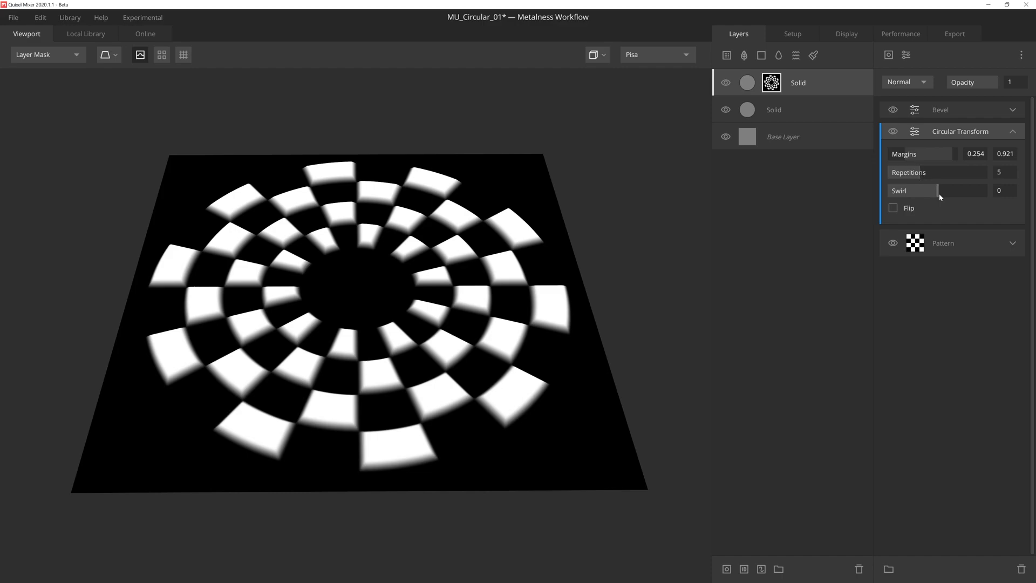
# Set Swirl to -0.376 and enable Flip, twisting the rings into a spiral.
pyautogui.moveTo(914, 190); pyautogui.dragTo(944, 190)
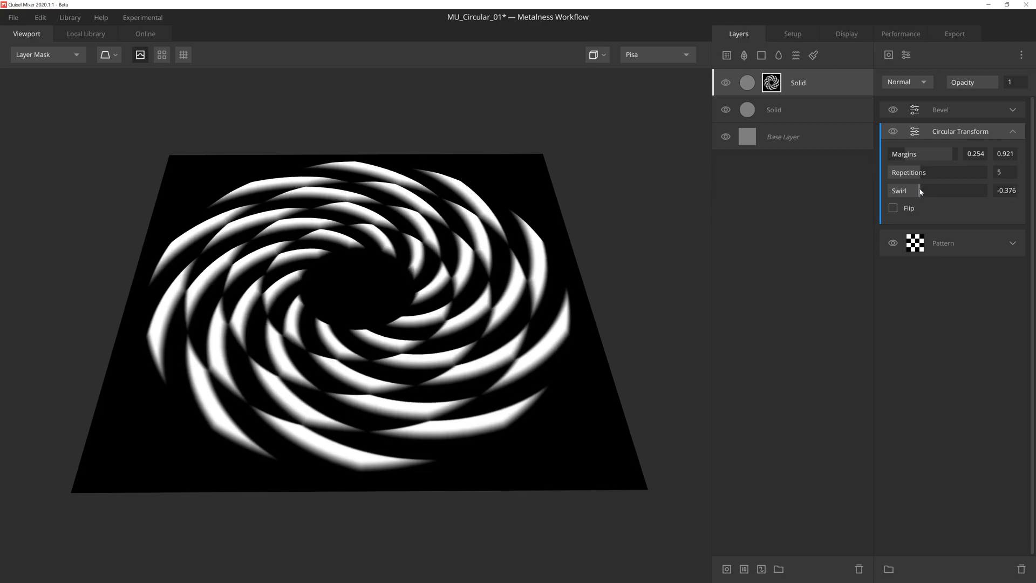
pyautogui.moveTo(912, 206)
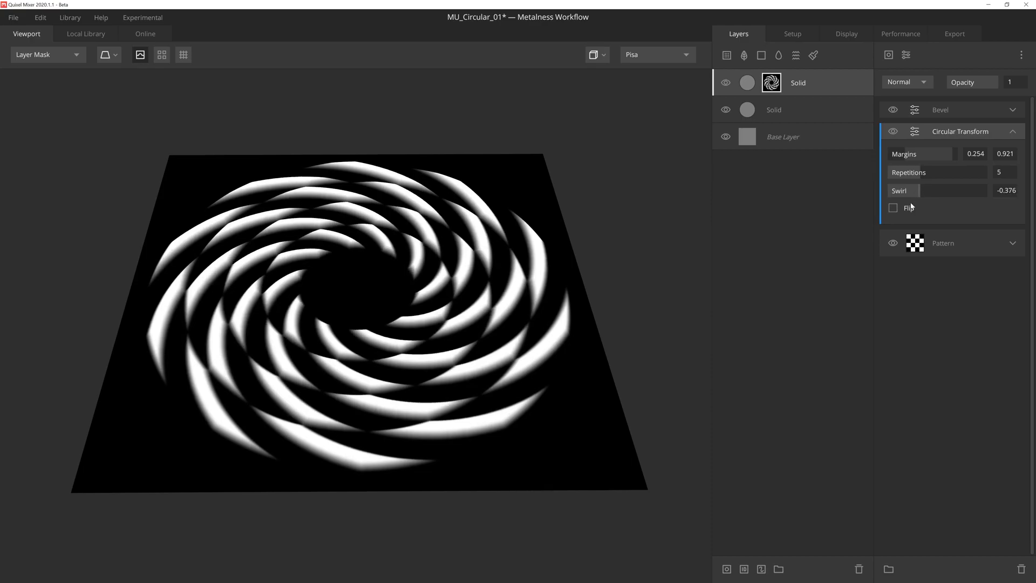
pyautogui.click(893, 208)
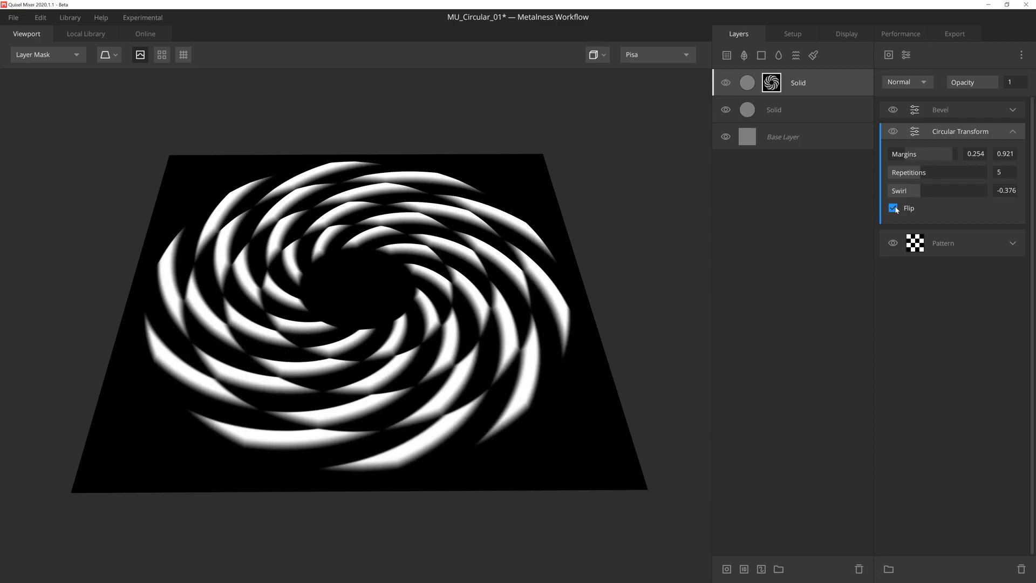
pyautogui.click(893, 208)
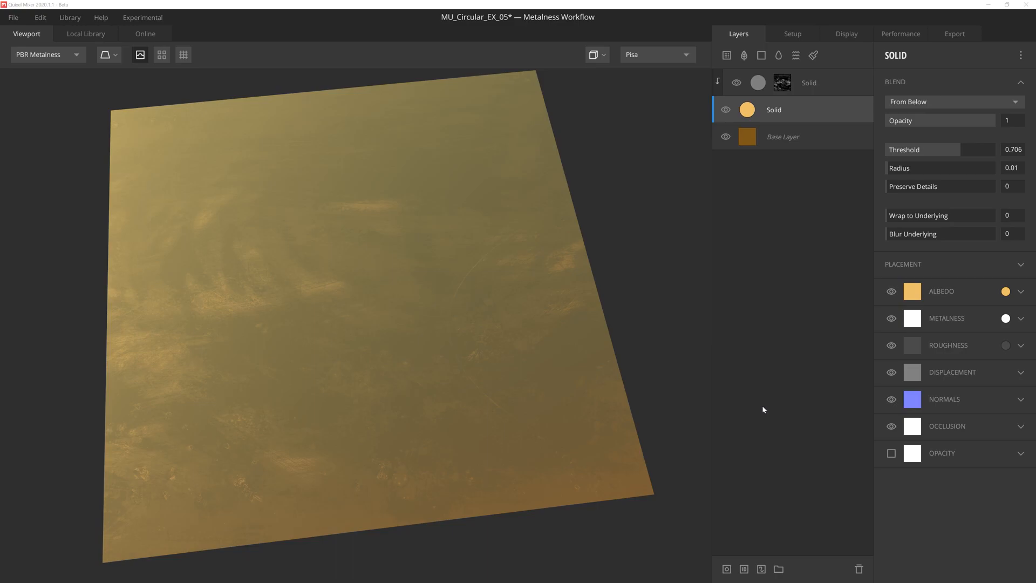
pyautogui.moveTo(751, 445)
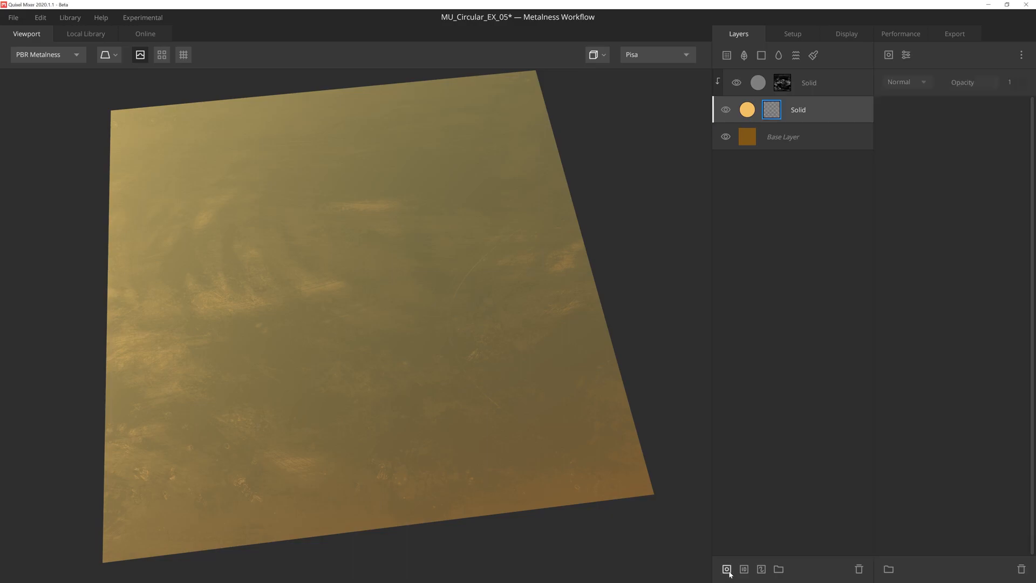
# Add a Square pattern component to the gold Solid layer's mask.
pyautogui.click(888, 55)
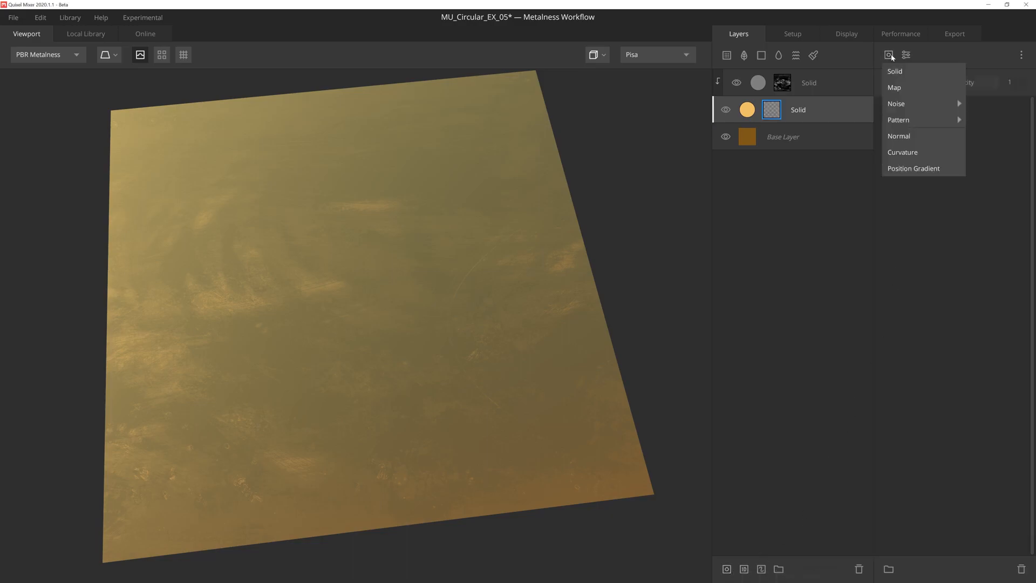
pyautogui.click(898, 120)
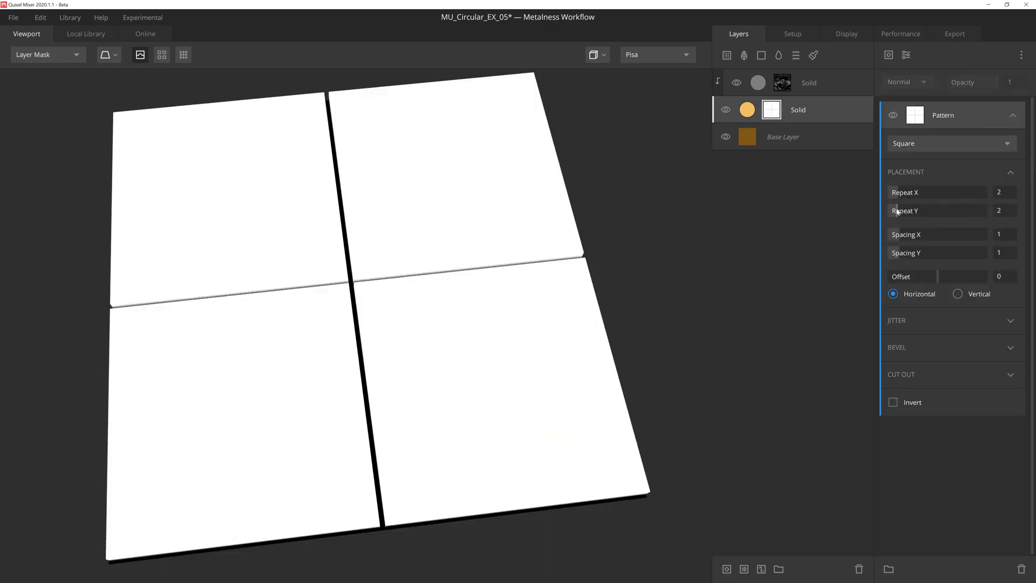
# Add a full-brightness Solid component above the Square pattern.
pyautogui.click(907, 55)
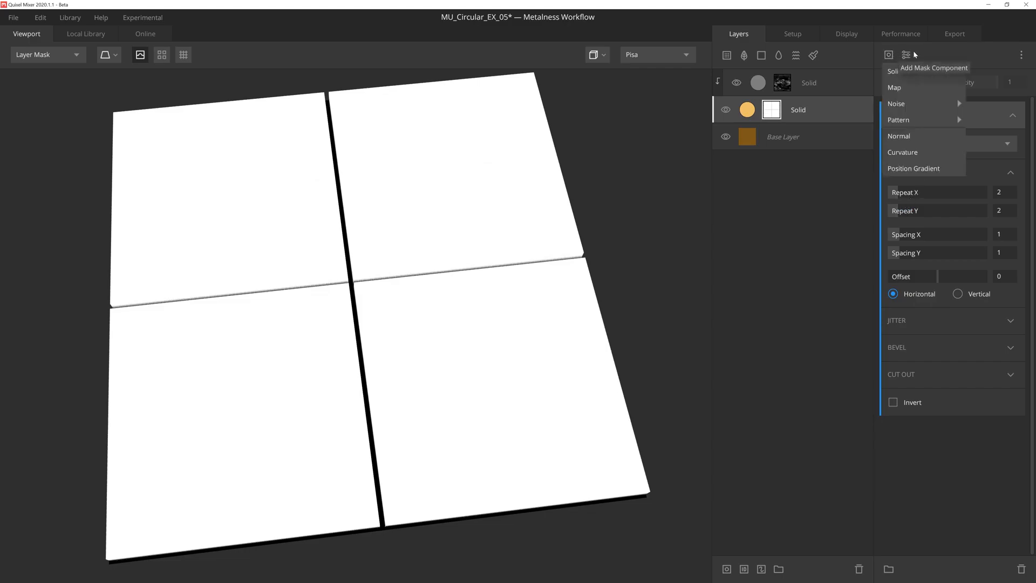
pyautogui.click(893, 71)
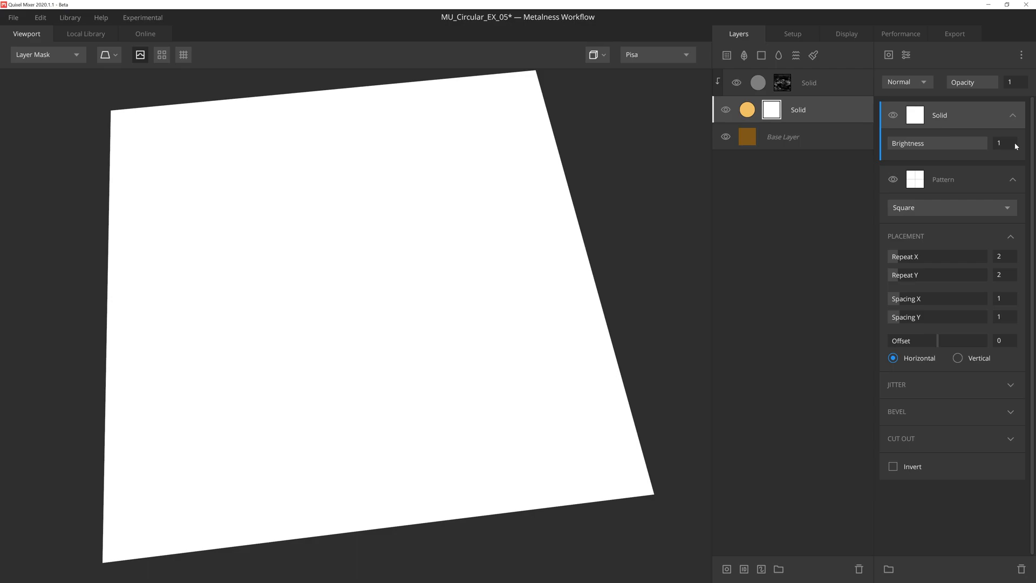
pyautogui.moveTo(915, 80)
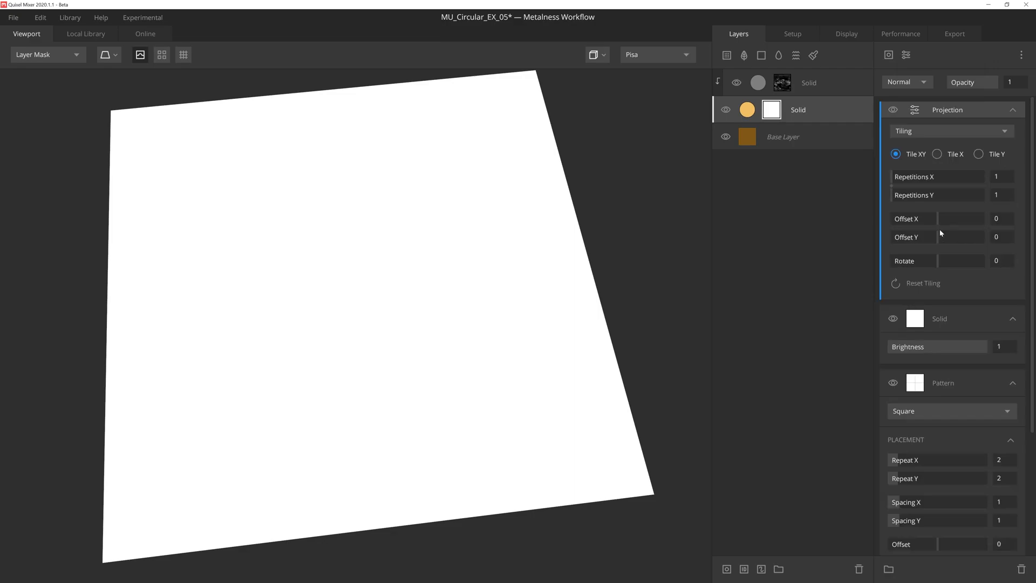
pyautogui.moveTo(948, 110)
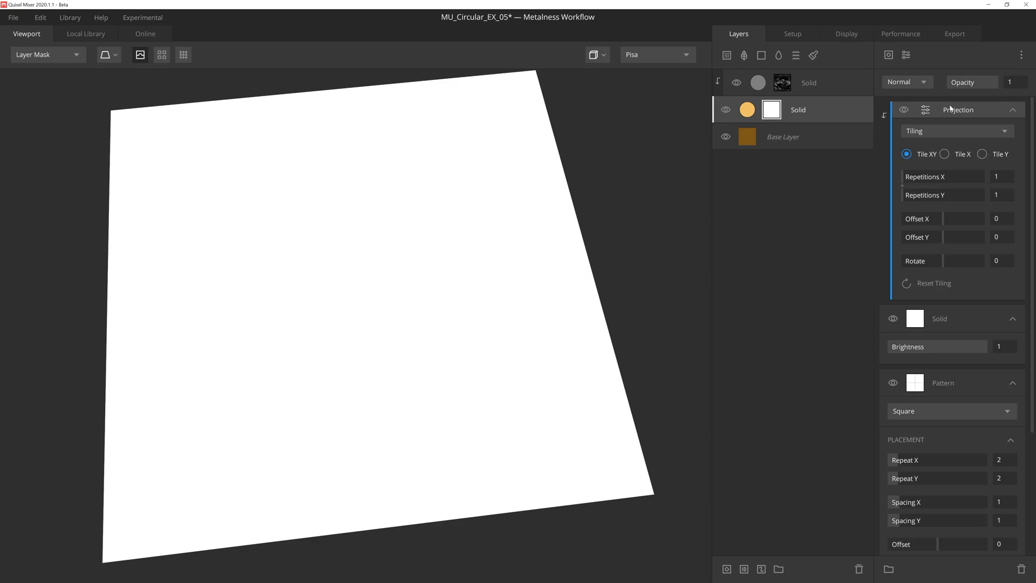
pyautogui.moveTo(954, 274)
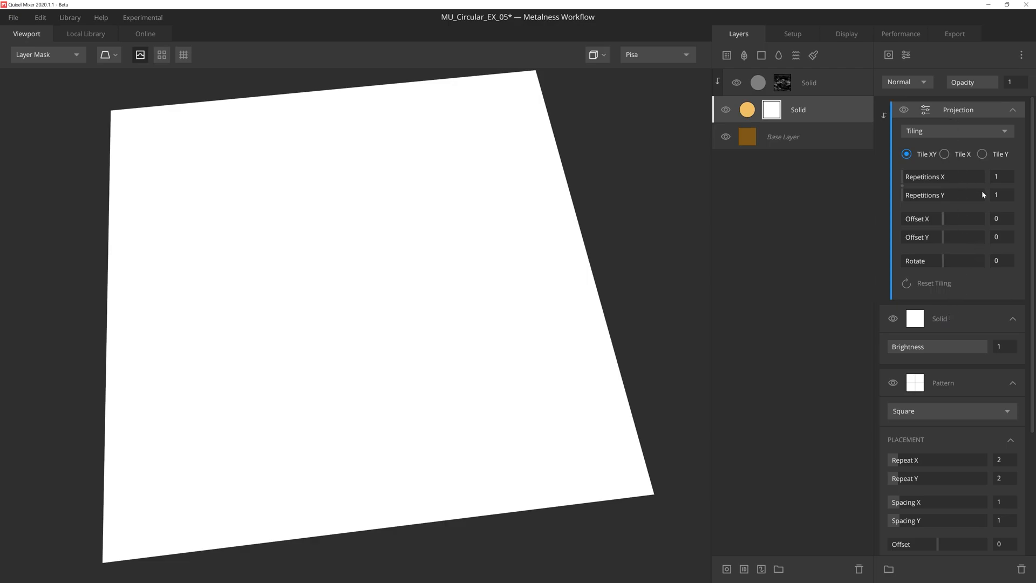
# Switch the Projection modifier from Tiling to Freeform mode.
pyautogui.click(956, 130)
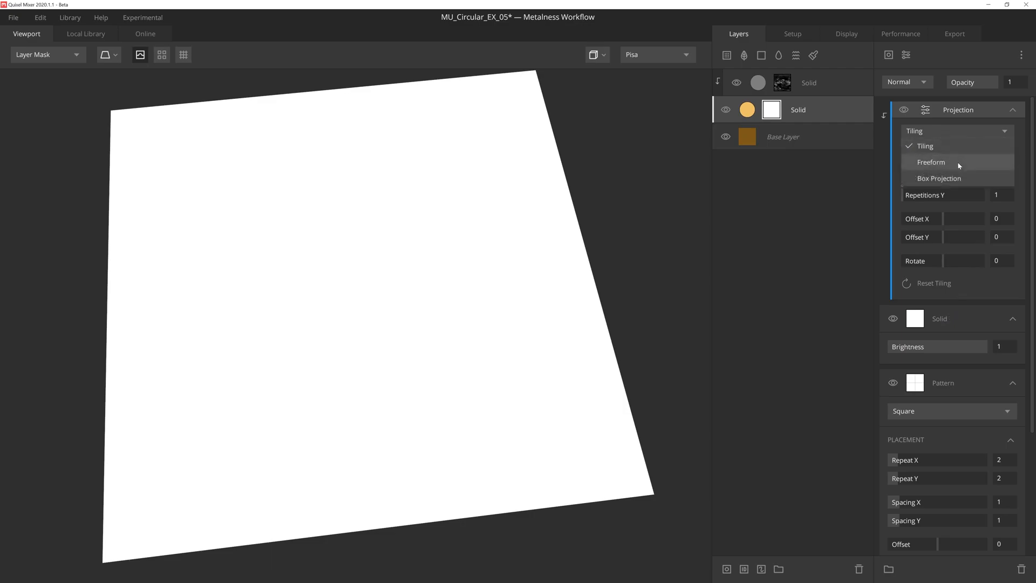
pyautogui.click(931, 162)
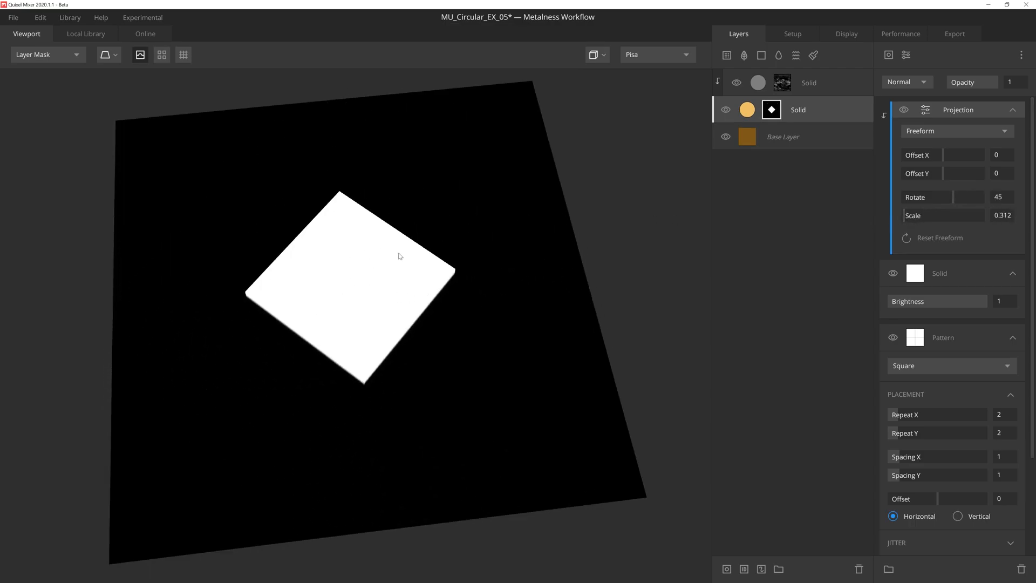
pyautogui.moveTo(954, 273)
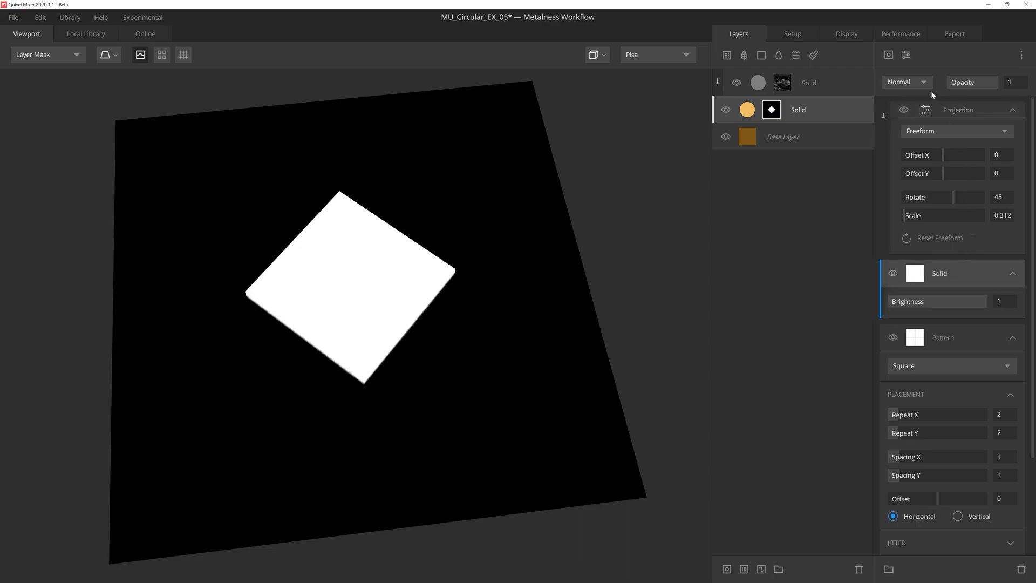
# Set the Solid component to Subtract, carving a black diamond, and select the Projection.
pyautogui.click(906, 82)
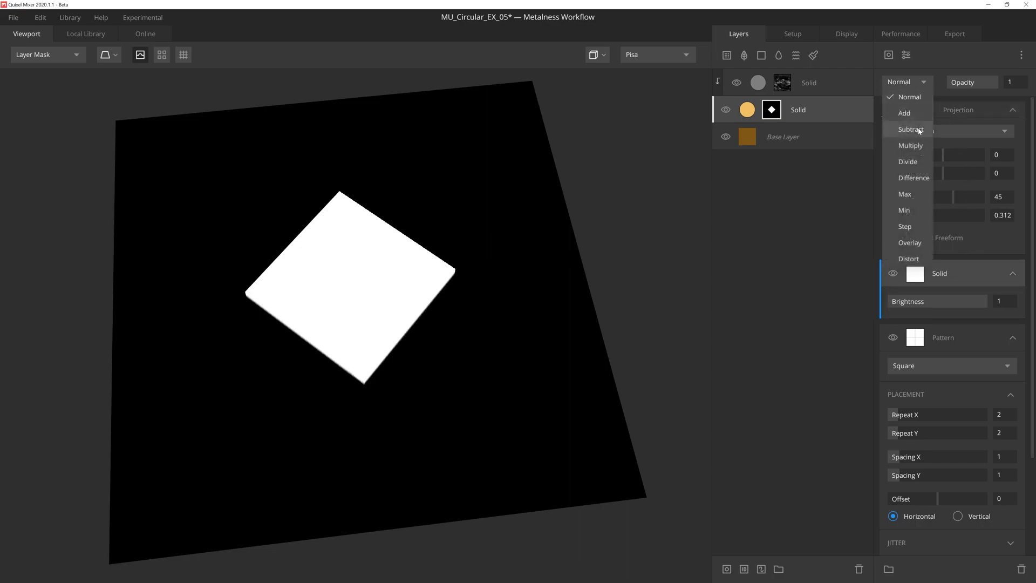
pyautogui.click(912, 129)
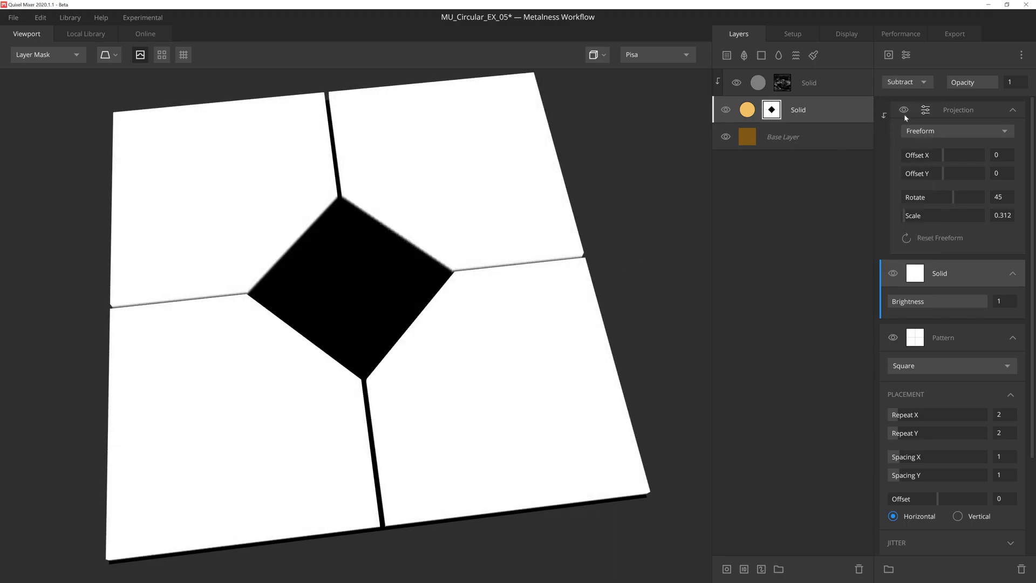
pyautogui.click(904, 82)
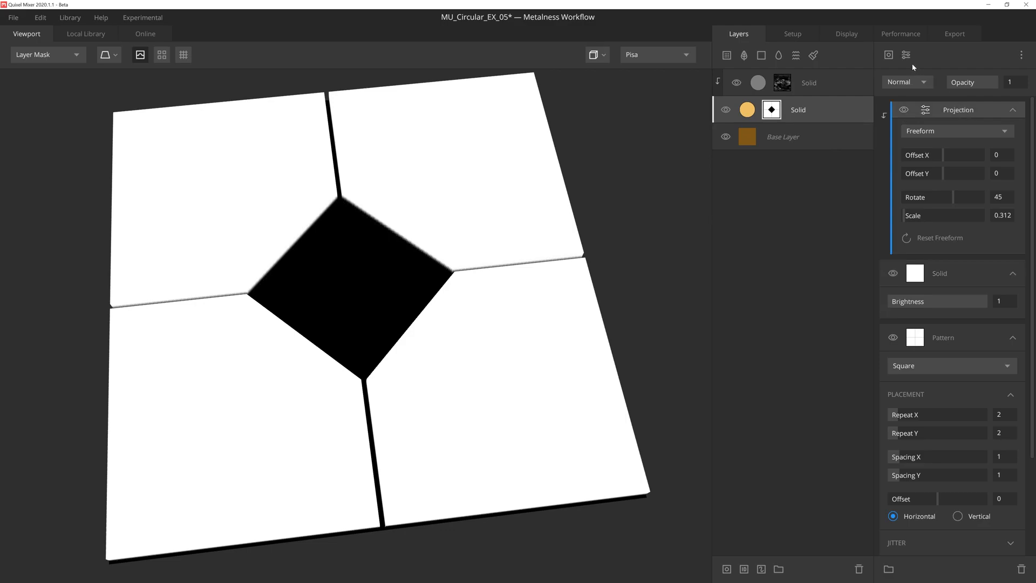
# Add a Circular Transform modifier bending the tiles into a ring.
pyautogui.click(906, 55)
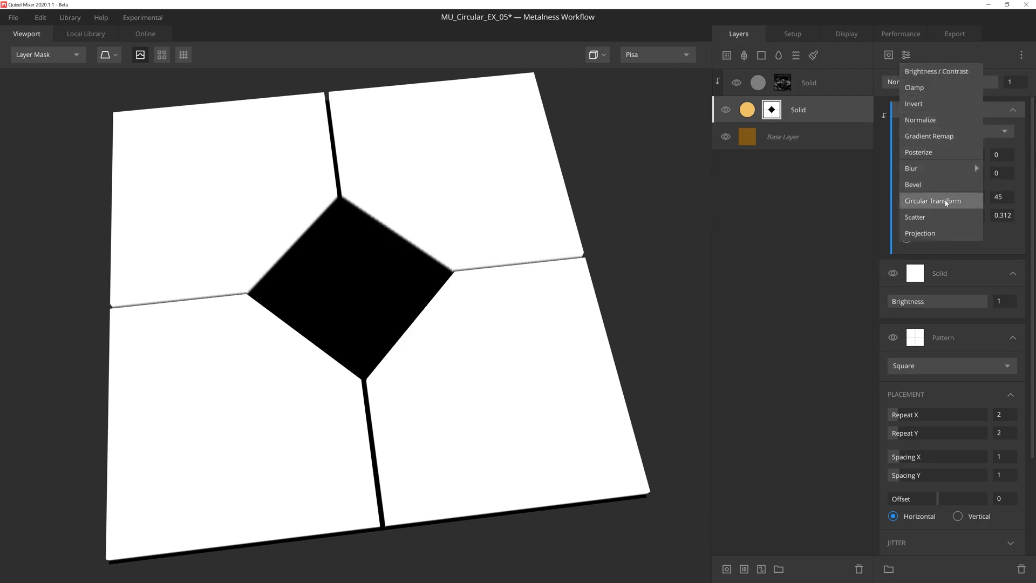
pyautogui.click(933, 200)
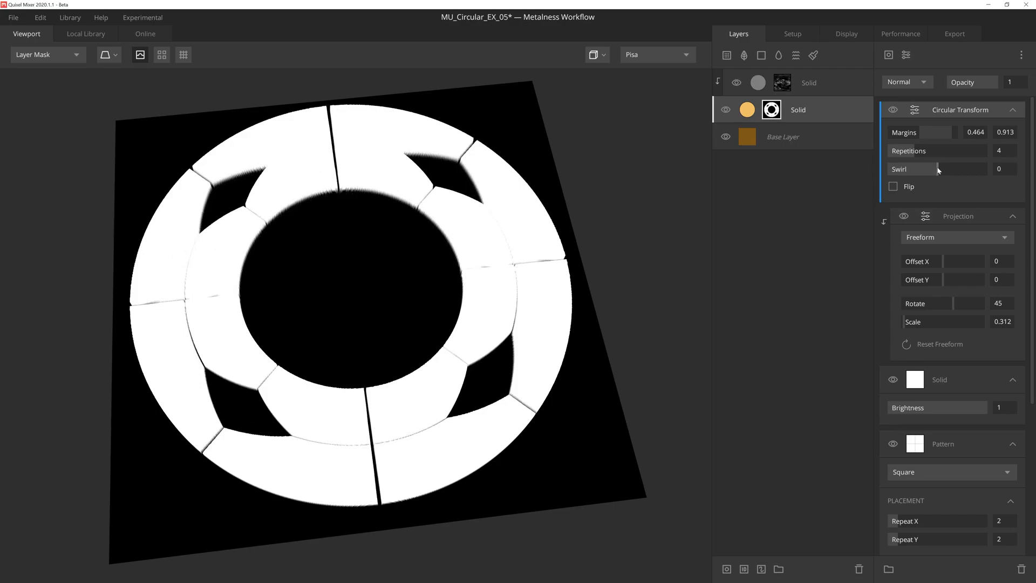
# Add a Circle pattern with Add blending to fill the ring's hollow centre.
pyautogui.click(890, 55)
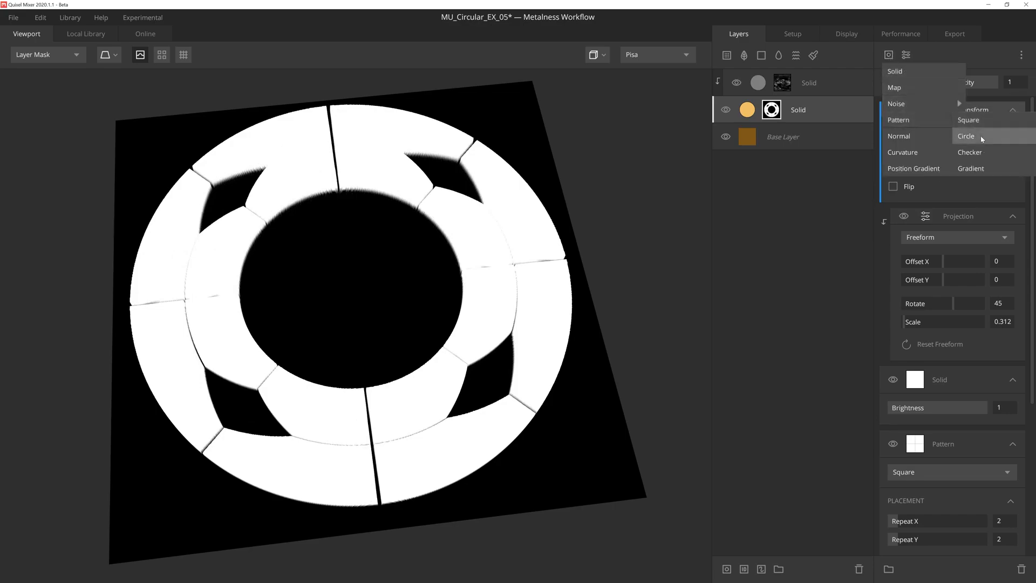
pyautogui.click(965, 136)
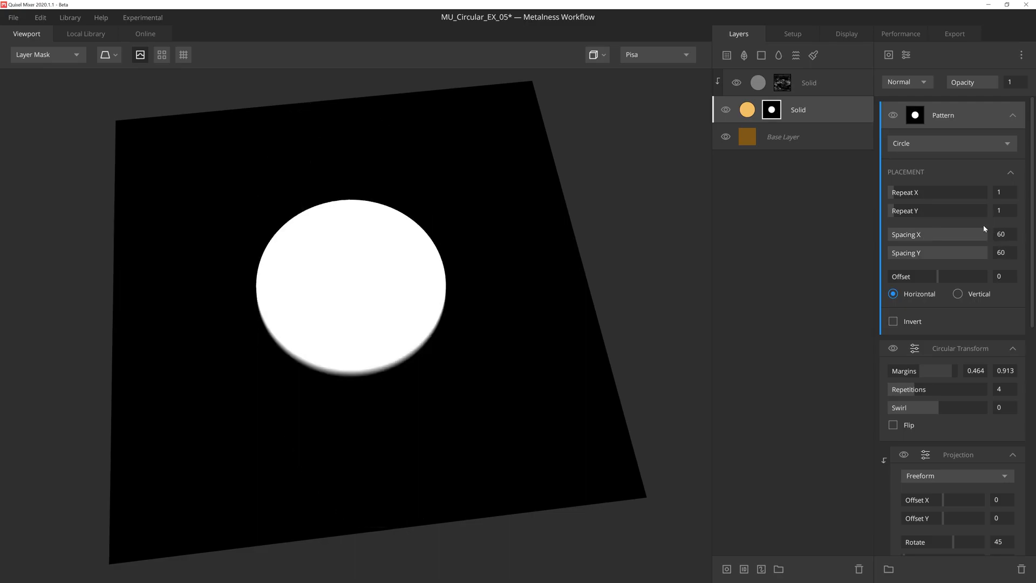
pyautogui.click(906, 81)
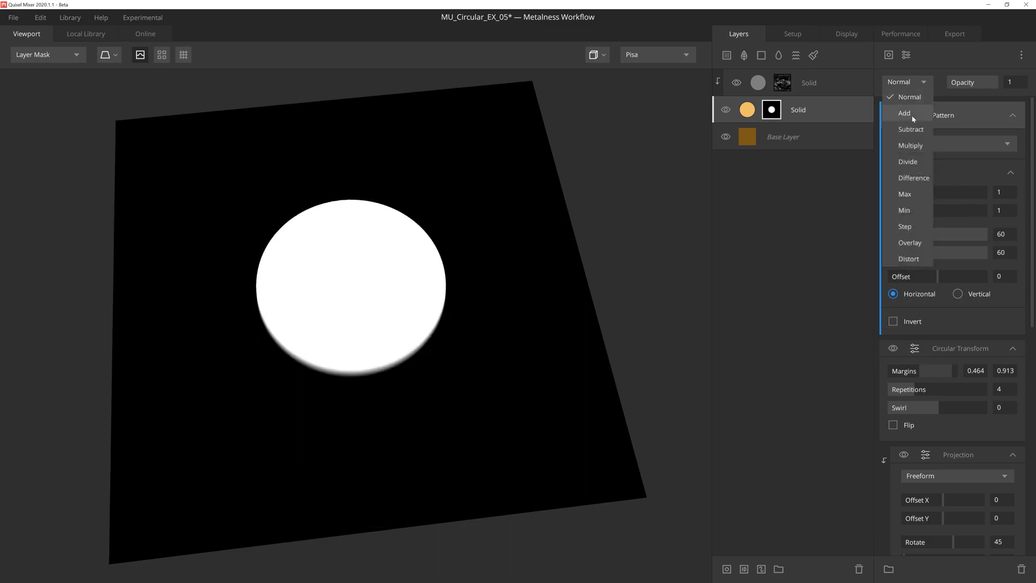
pyautogui.click(904, 113)
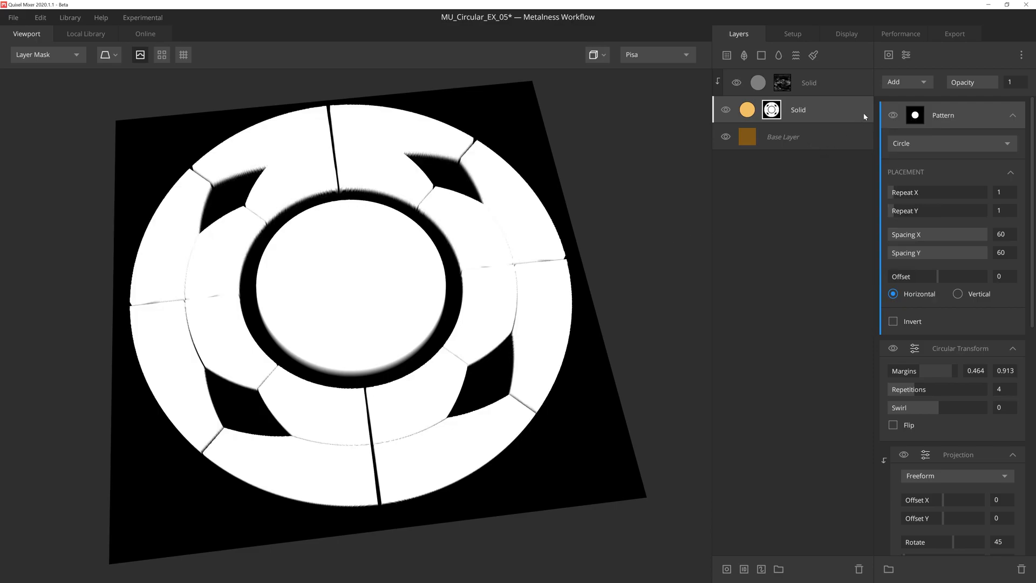
# Add a second Circular Transform repeating the centre circle into four lobes.
pyautogui.click(907, 54)
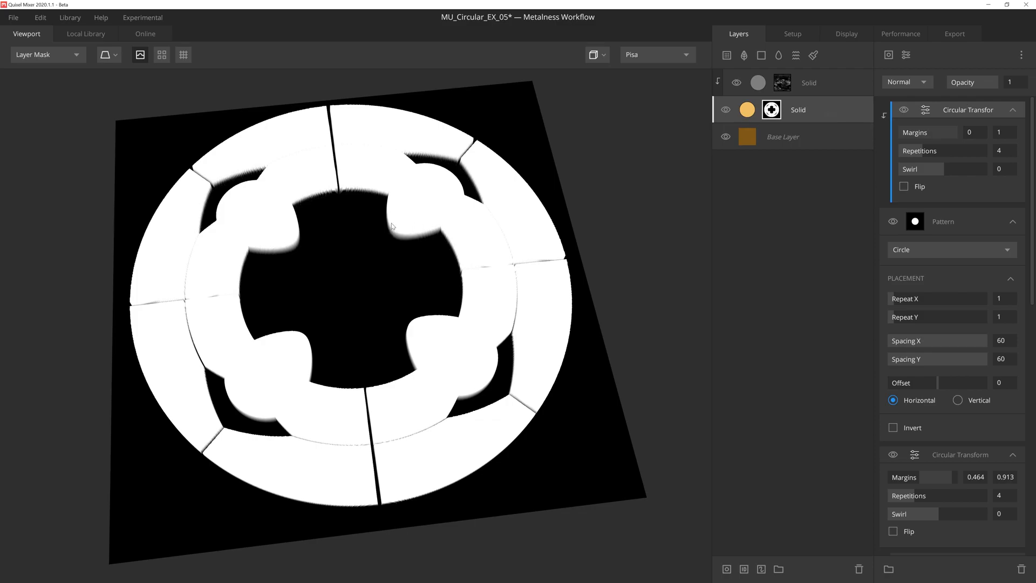
pyautogui.moveTo(865, 69)
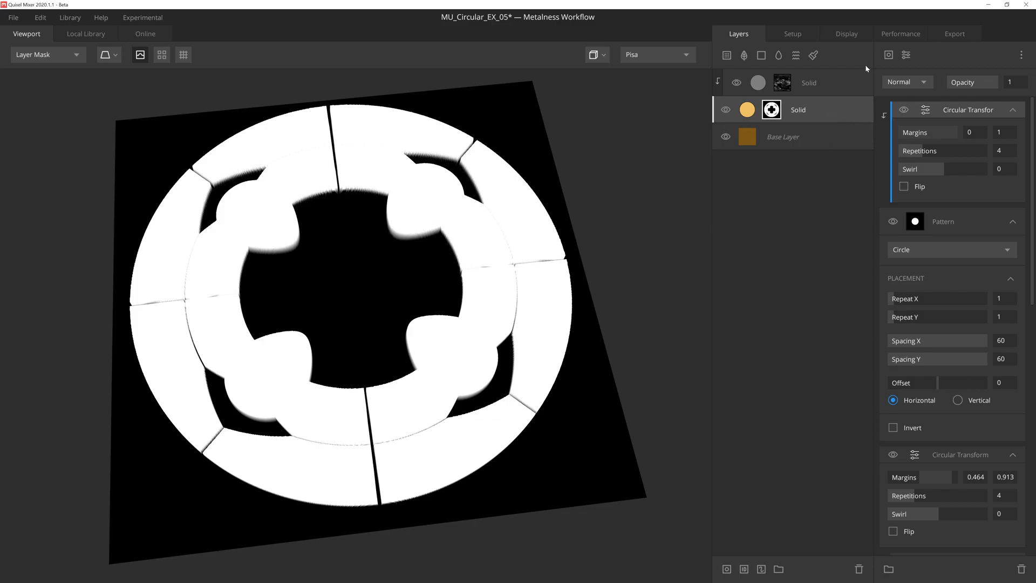
# Add a Circle pattern with Add blending and spacing 70, restoring a white centre disc.
pyautogui.click(887, 55)
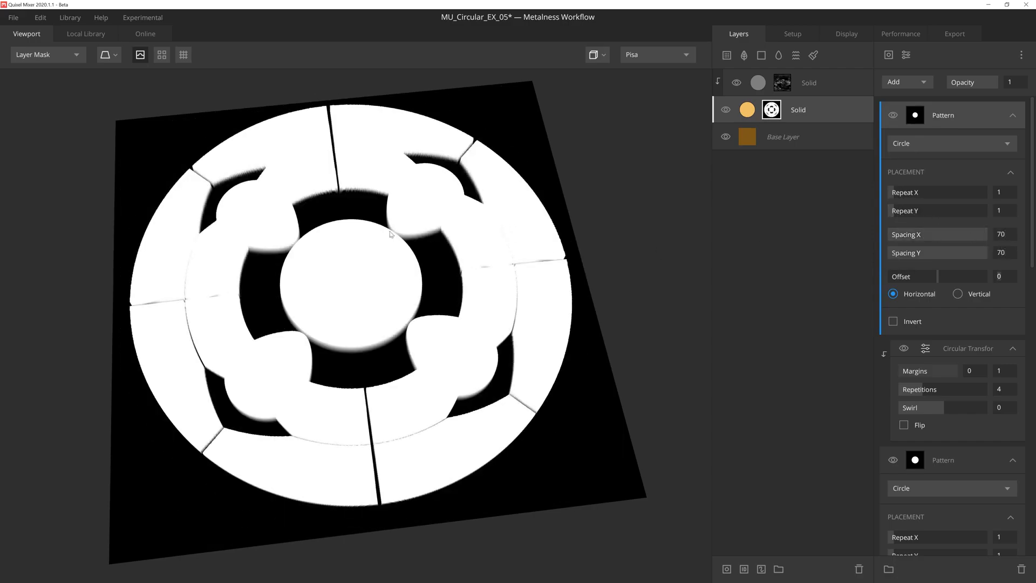
pyautogui.moveTo(396, 241)
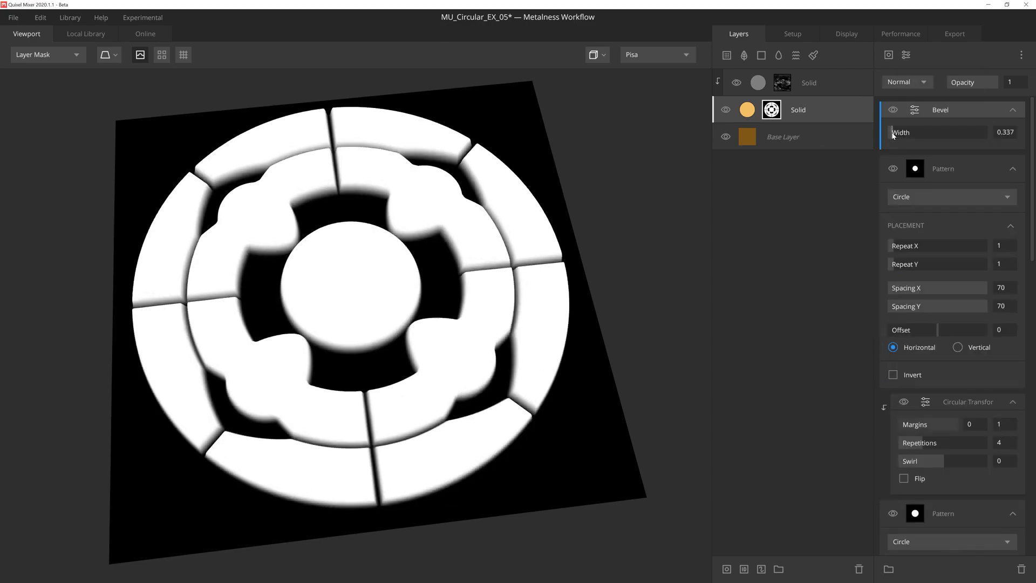
# Apply a Bevel modifier of width 0.337 to soften the medallion's edges.
pyautogui.click(46, 54)
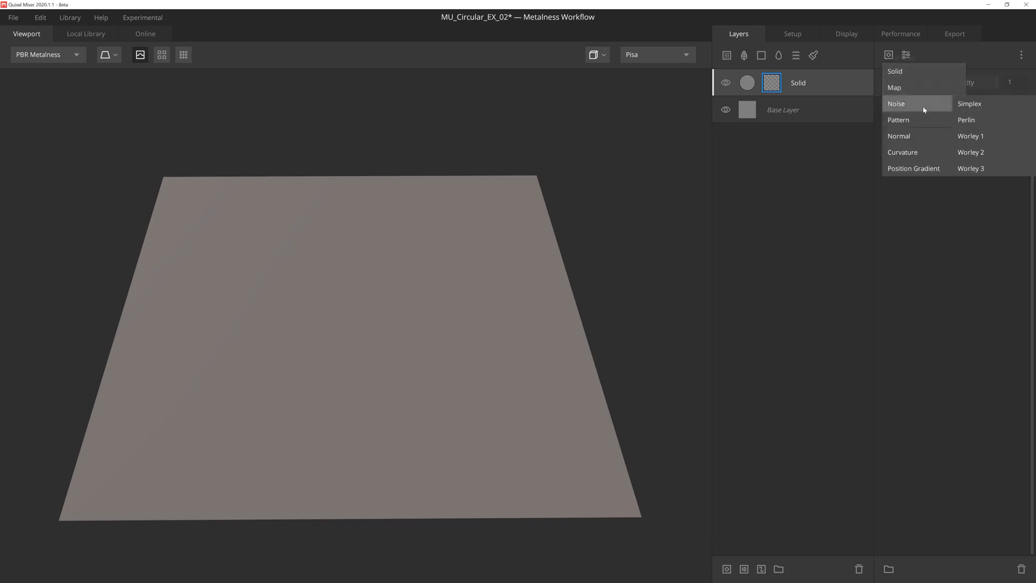
# Fill the MU_Circular_EX_02 layer mask with a Square pattern repeated 4 by 4, spacing 0.
pyautogui.click(899, 120)
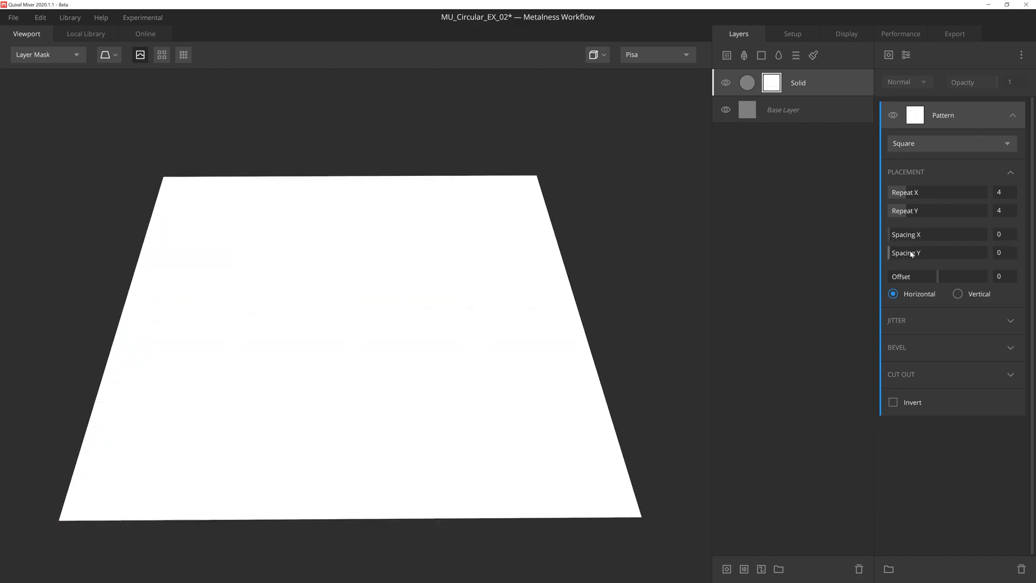
pyautogui.moveTo(984, 260)
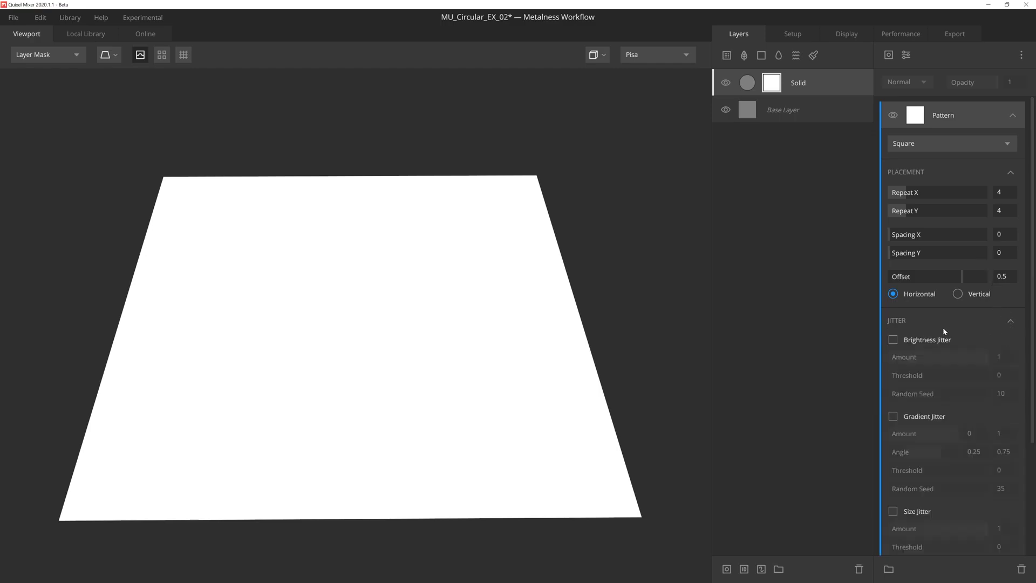
# Stagger the tiles with offset 0.5 and enable Brightness Jitter at 0.227.
pyautogui.click(893, 339)
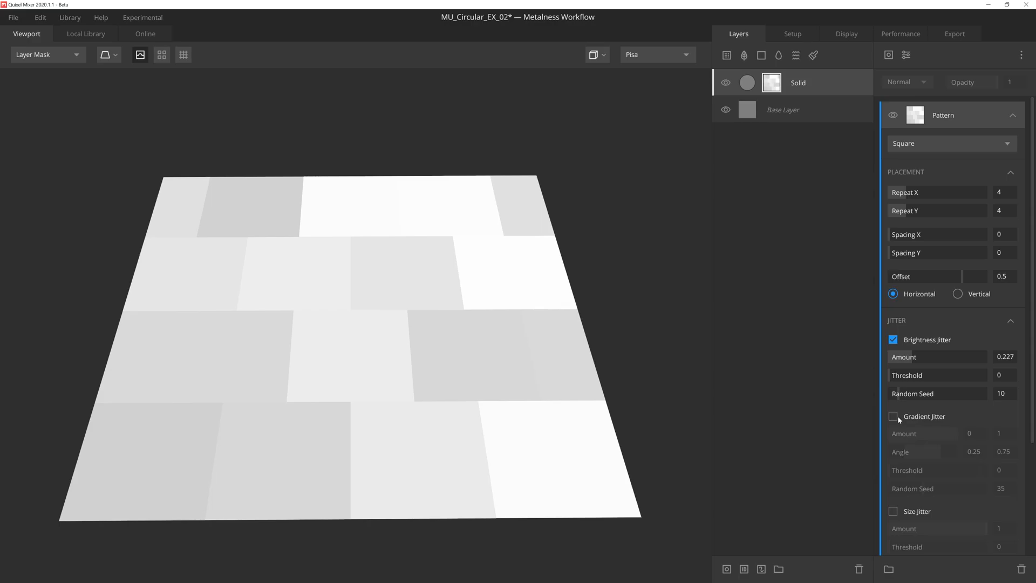
pyautogui.scroll(-3)
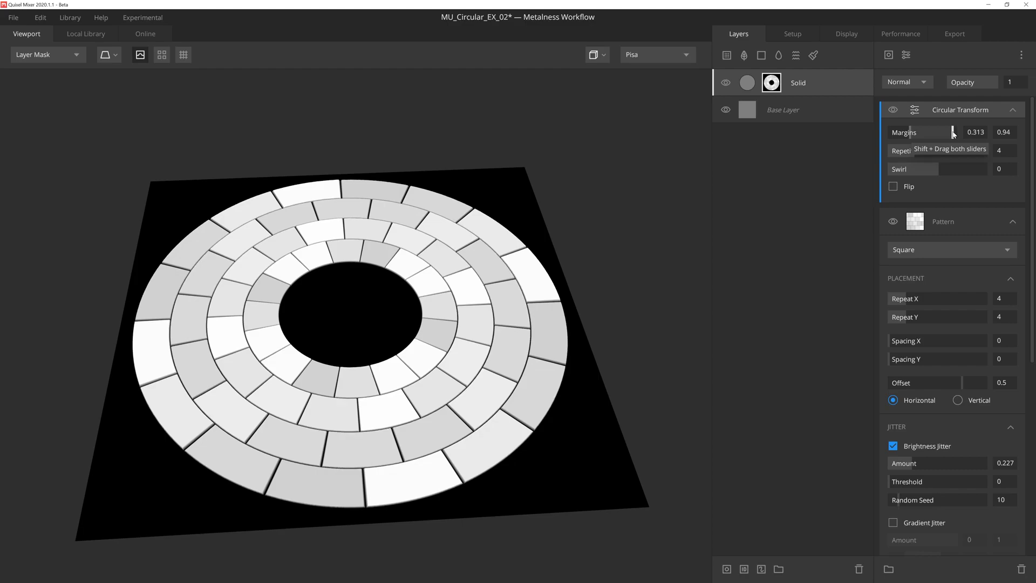
pyautogui.moveTo(1000, 157)
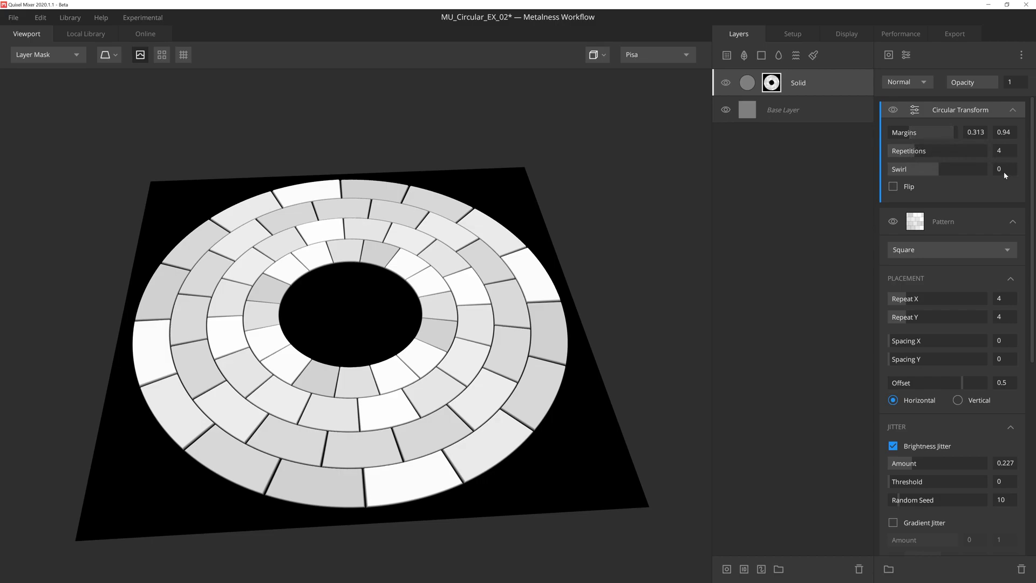
# Multiply Perlin noise (frequency 20, 8 octaves) over the bricks at opacity 0.121.
pyautogui.click(889, 55)
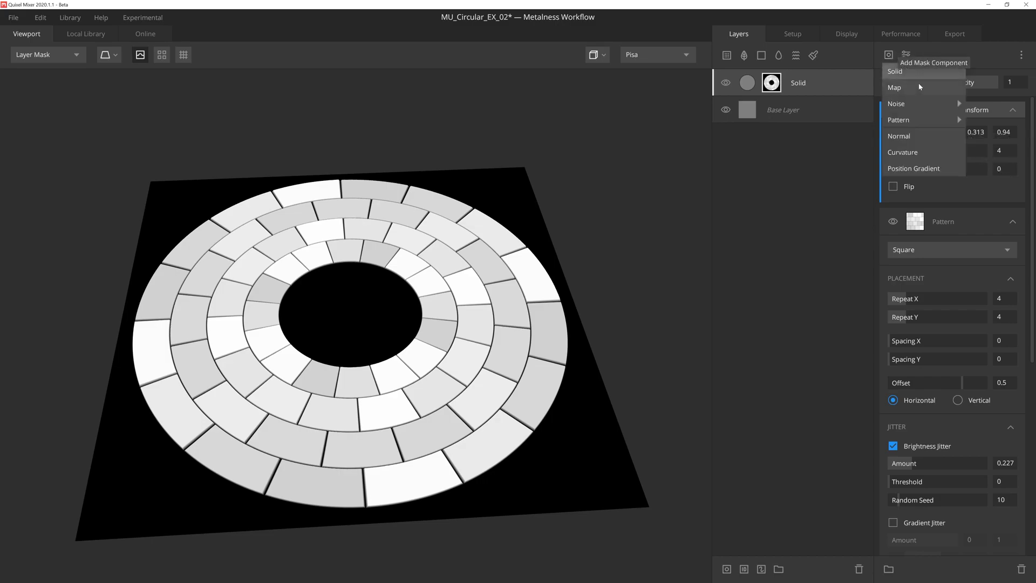
pyautogui.click(896, 103)
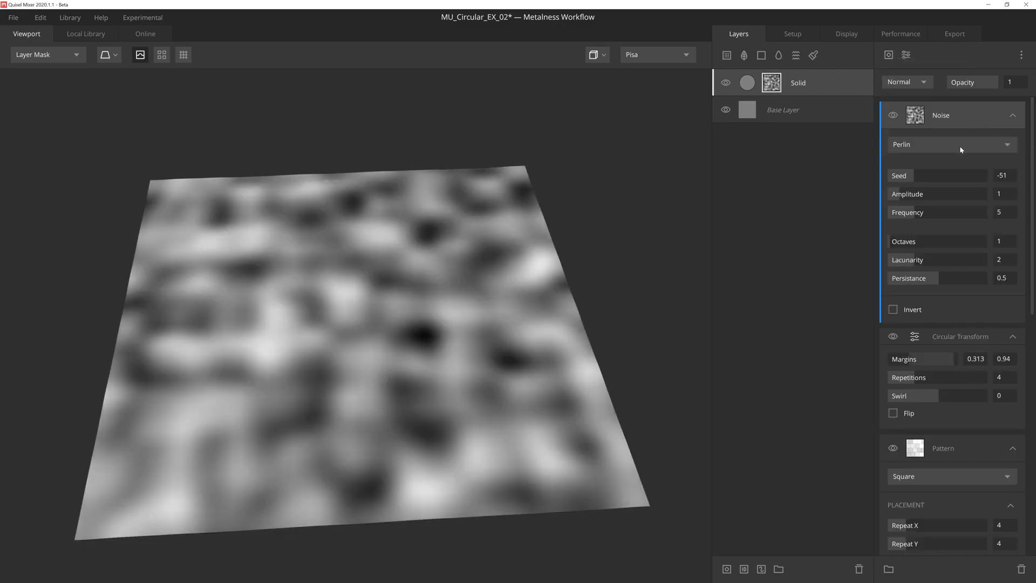
pyautogui.moveTo(925, 212); pyautogui.dragTo(985, 212)
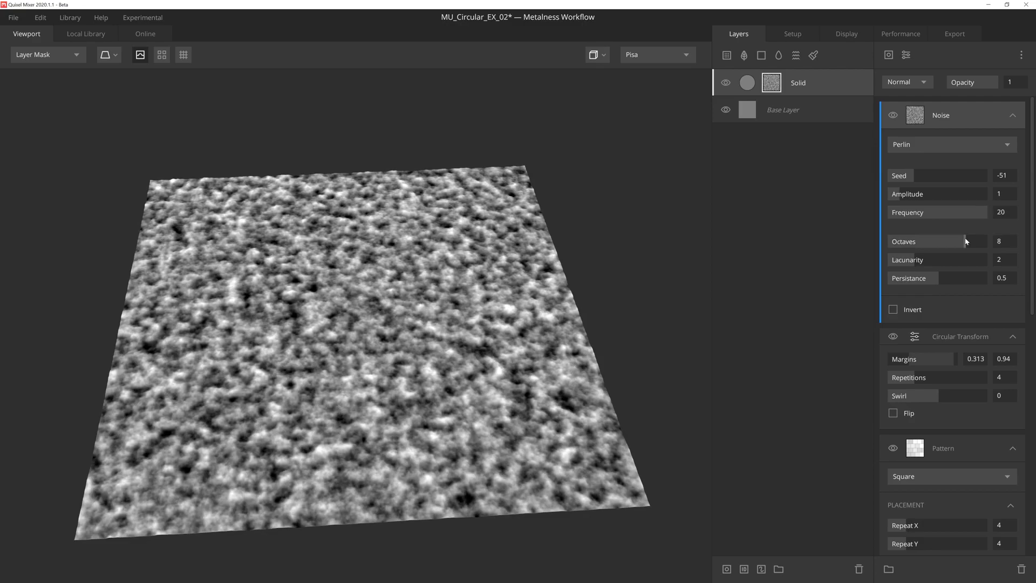
pyautogui.click(906, 81)
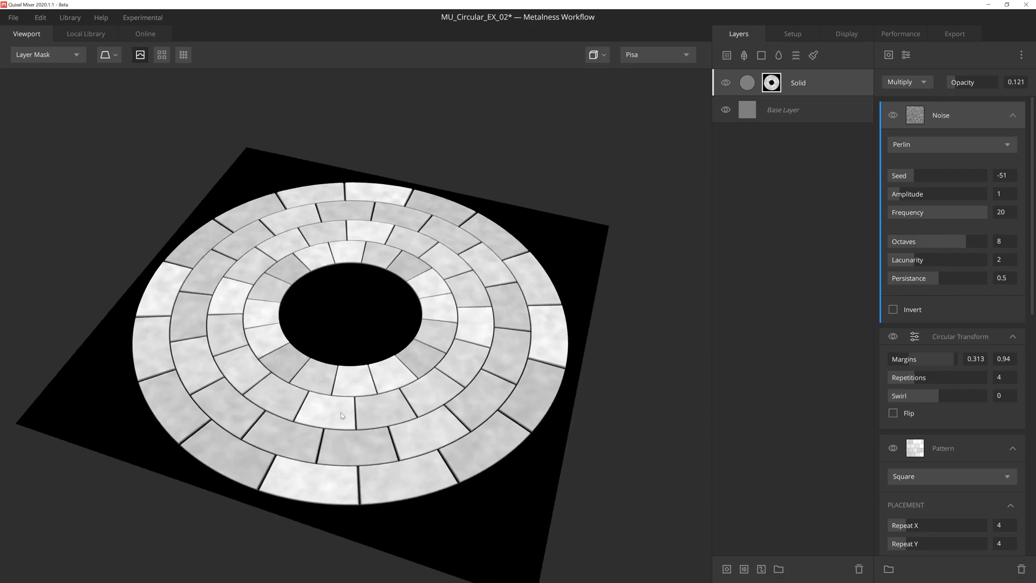
pyautogui.moveTo(354, 435)
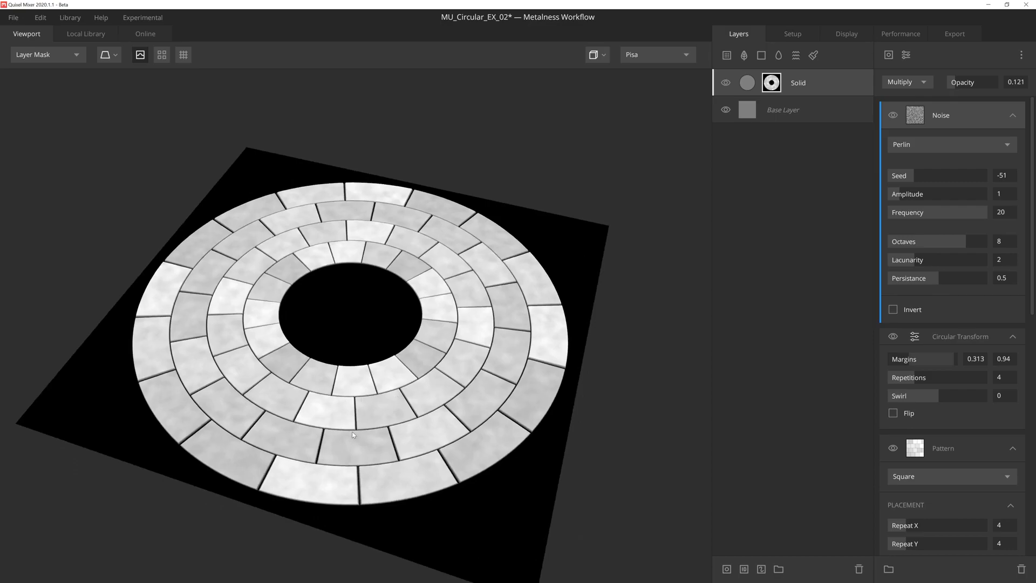
# View the ring as PBR Metalness material with the Old Concrete layer visible.
pyautogui.click(47, 54)
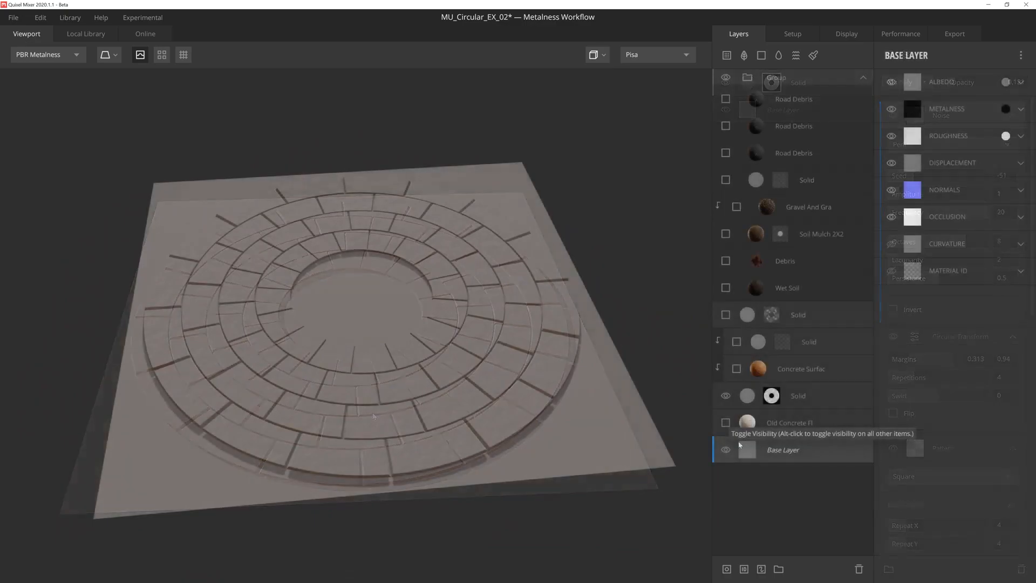
pyautogui.click(725, 423)
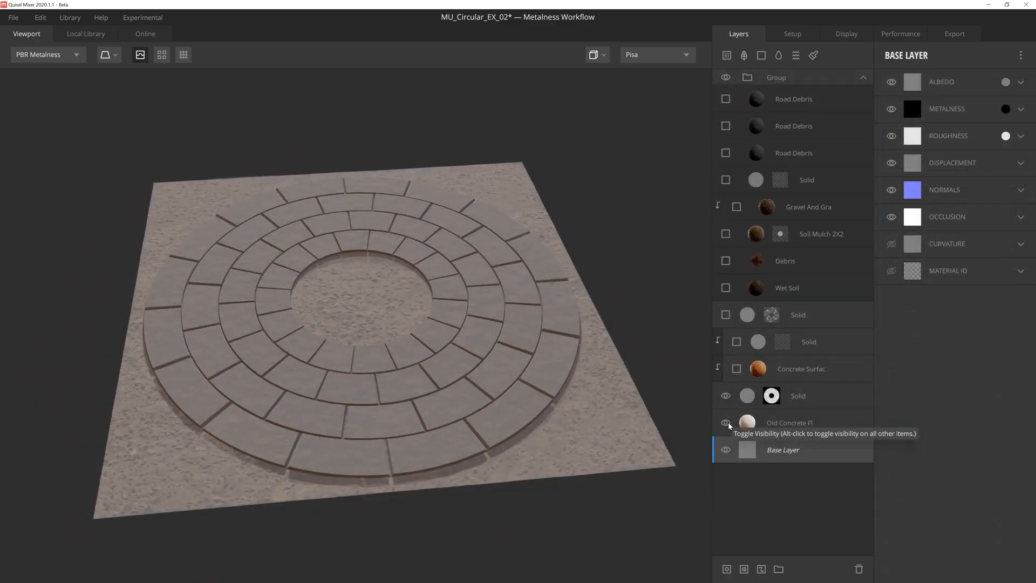